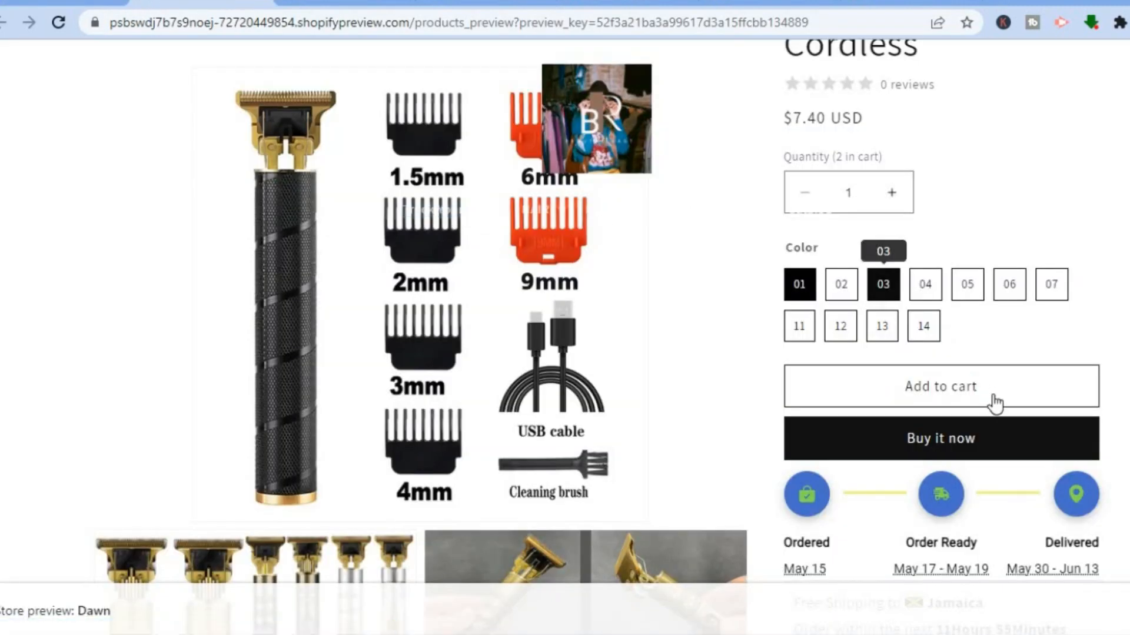
- Go to Online Store > Themes and expand the Dawn theme's actions menu
left_click(798, 284)
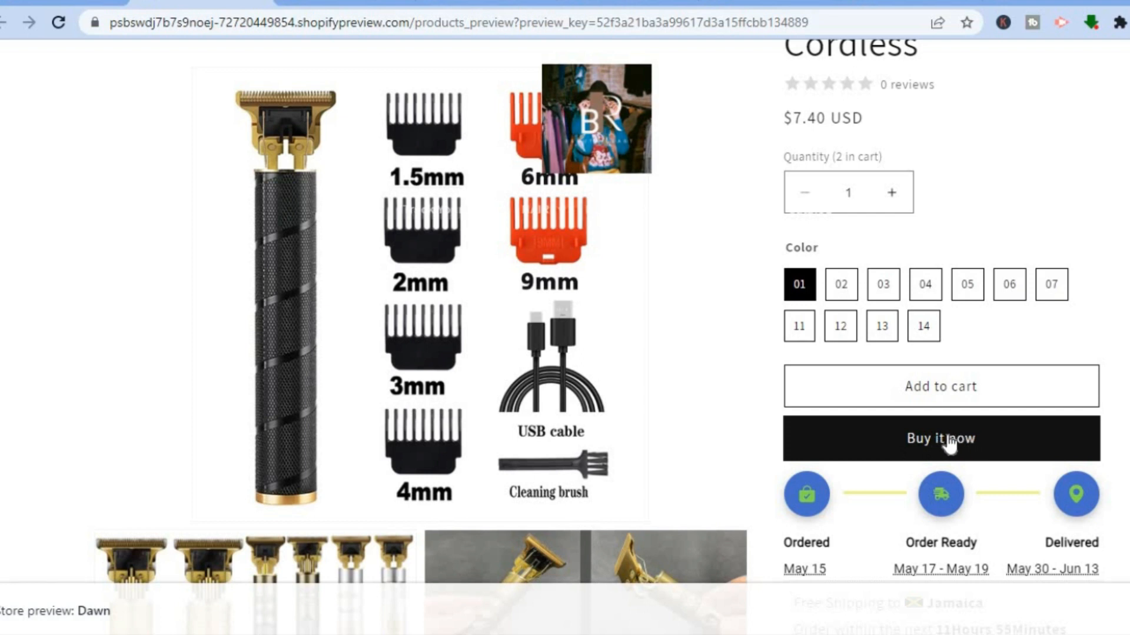
mouse_move(935, 451)
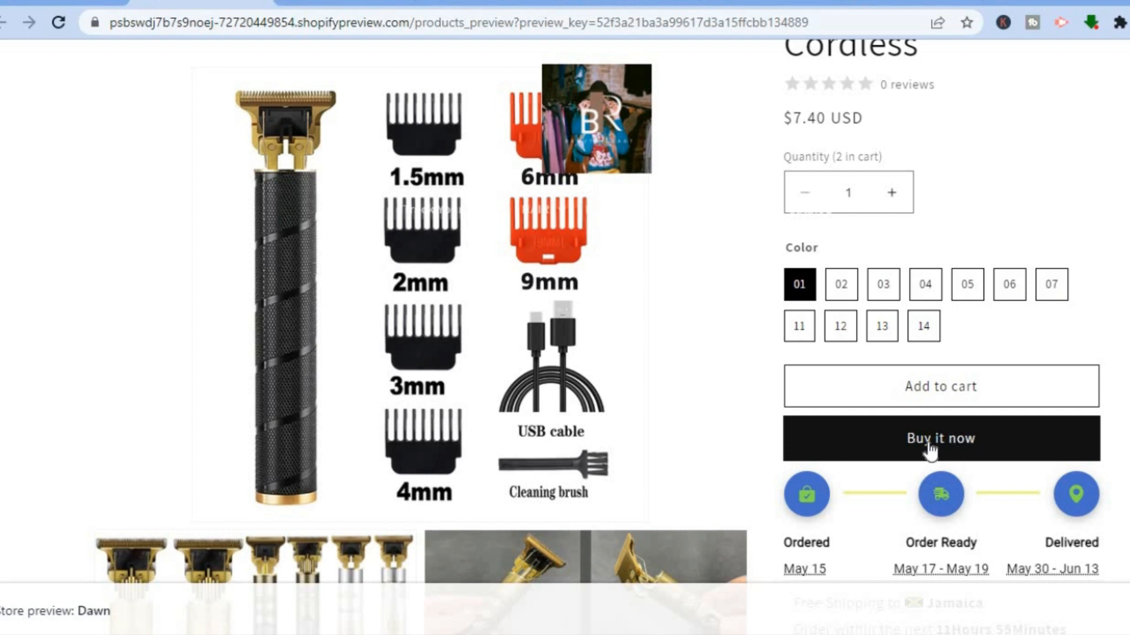
mouse_move(928, 452)
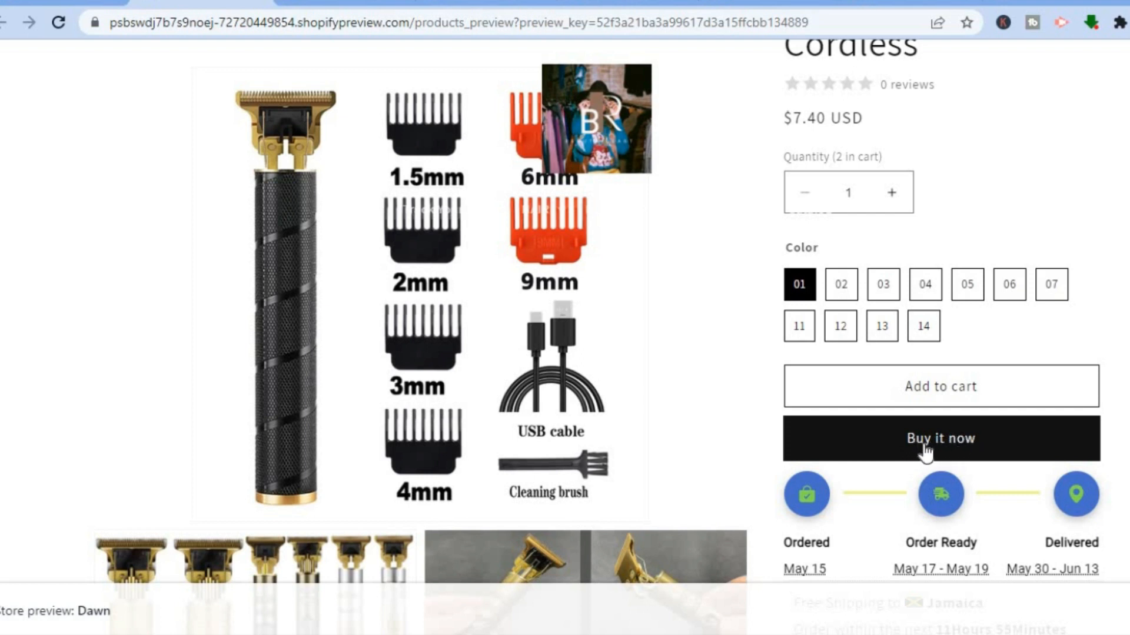
mouse_move(726, 381)
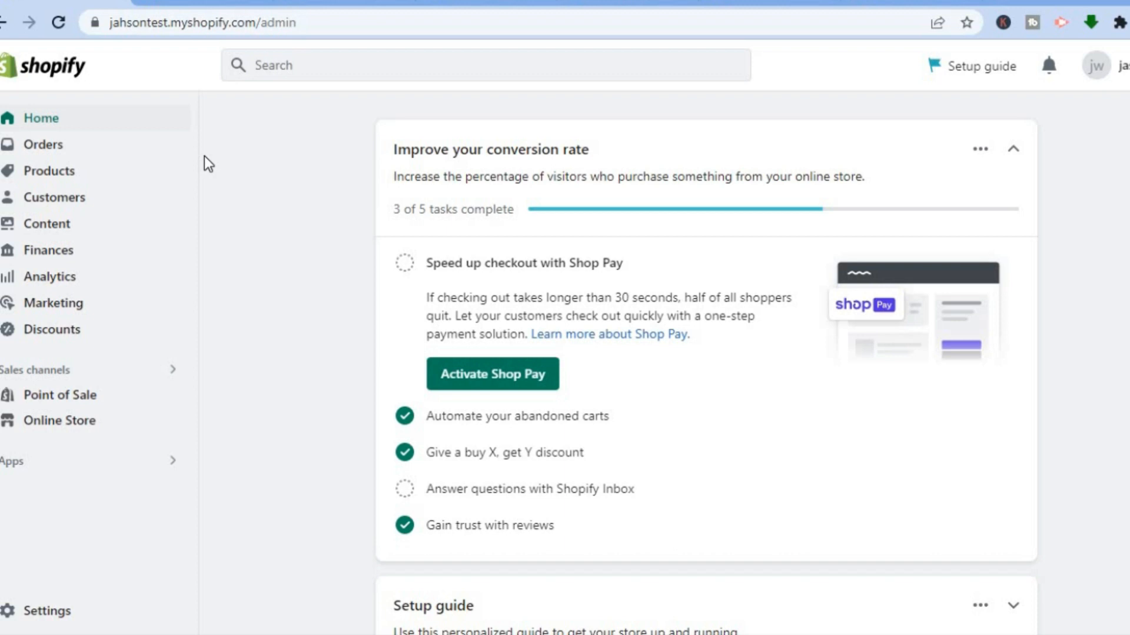
mouse_move(282, 275)
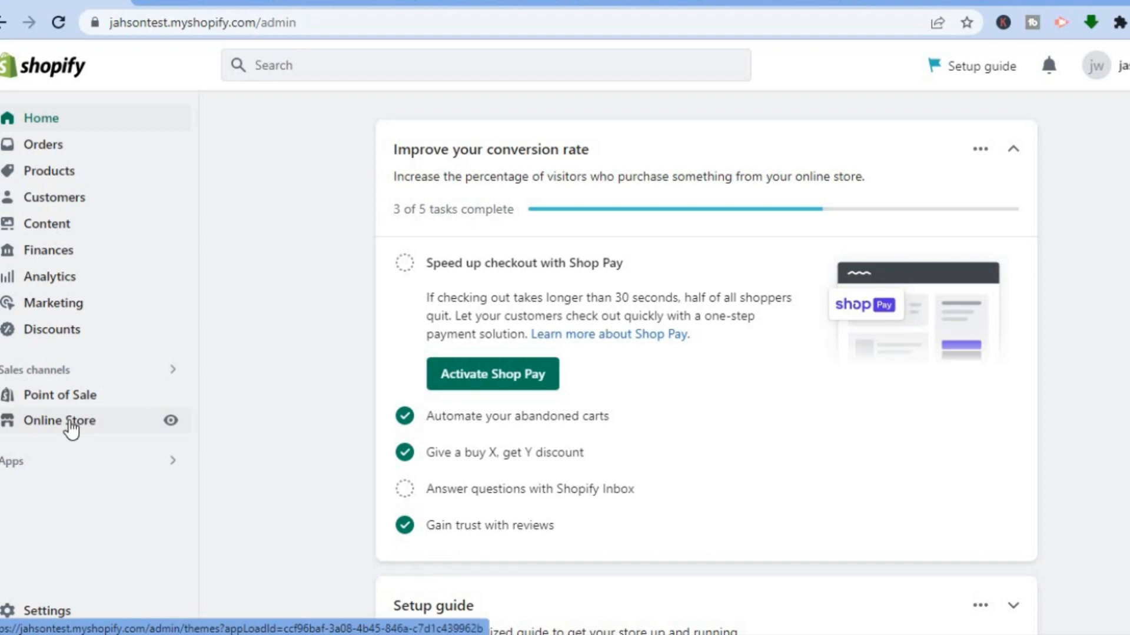
left_click(60, 421)
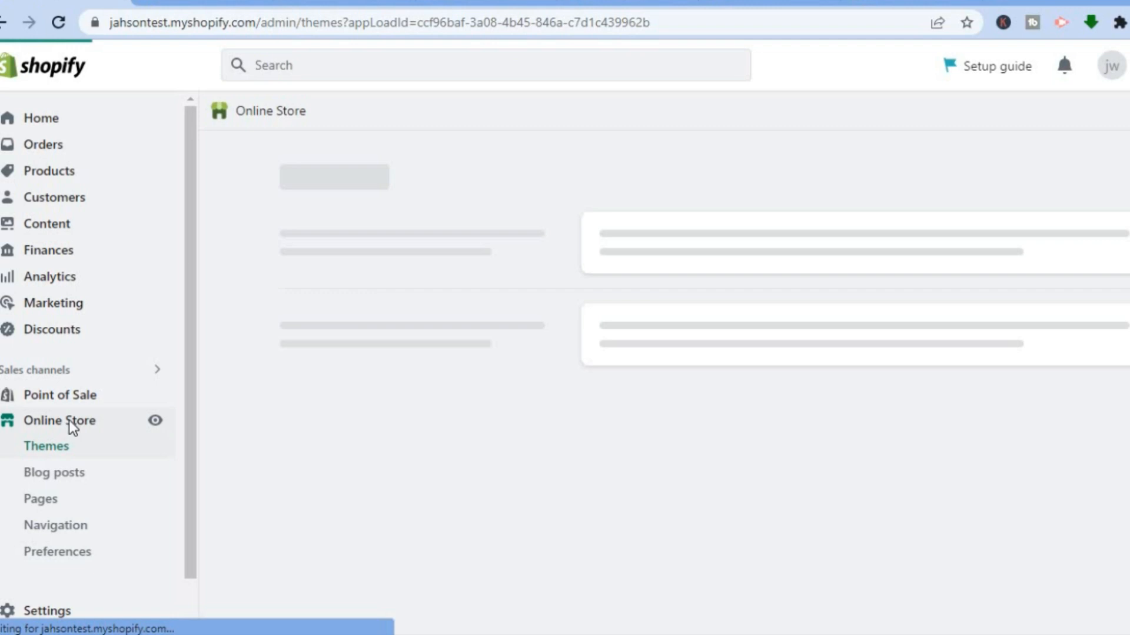
left_click(46, 446)
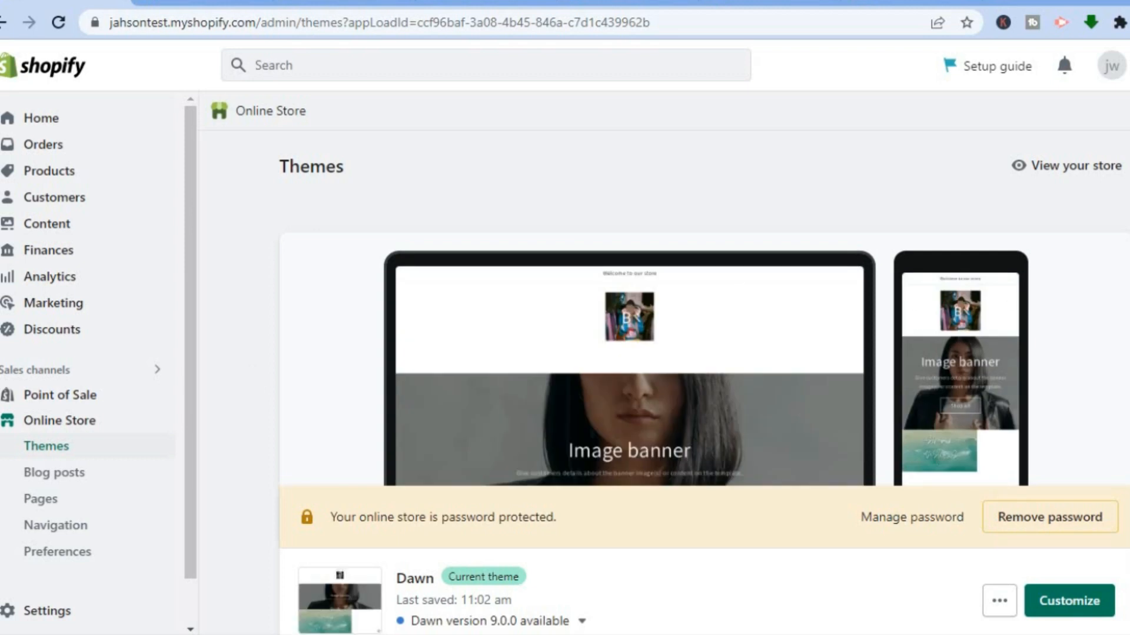
scroll("down", 3)
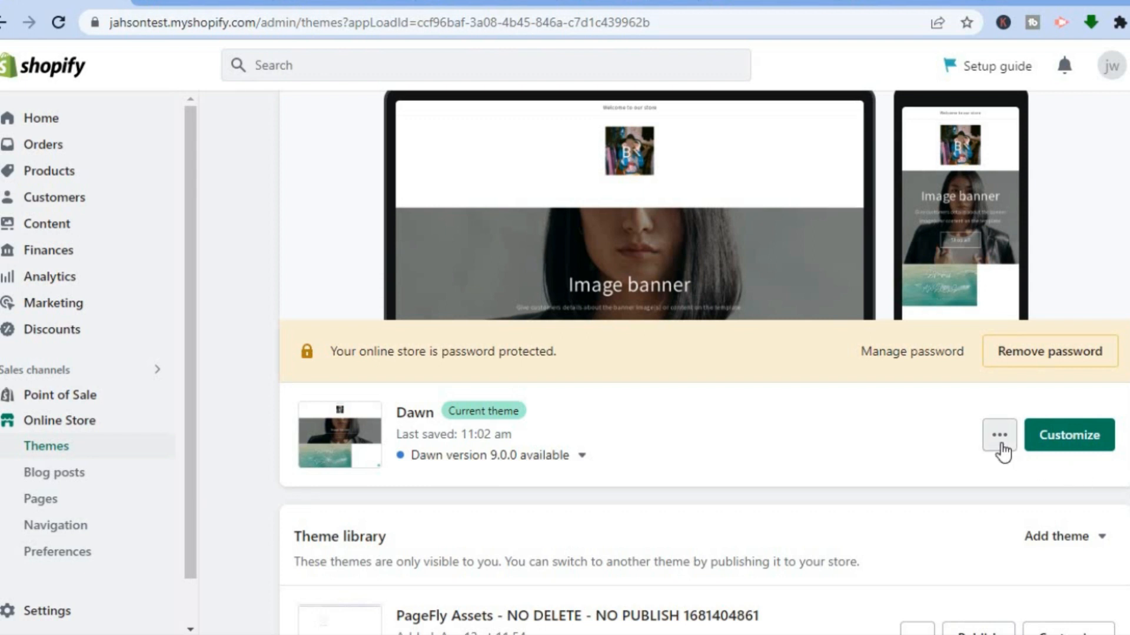
left_click(999, 435)
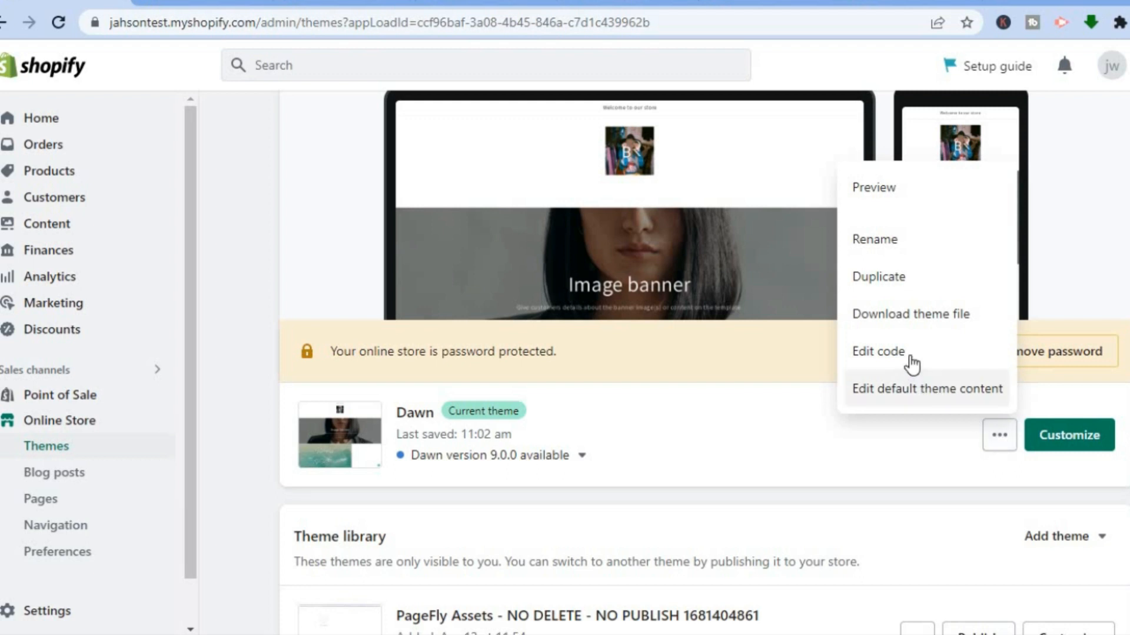
left_click(877, 352)
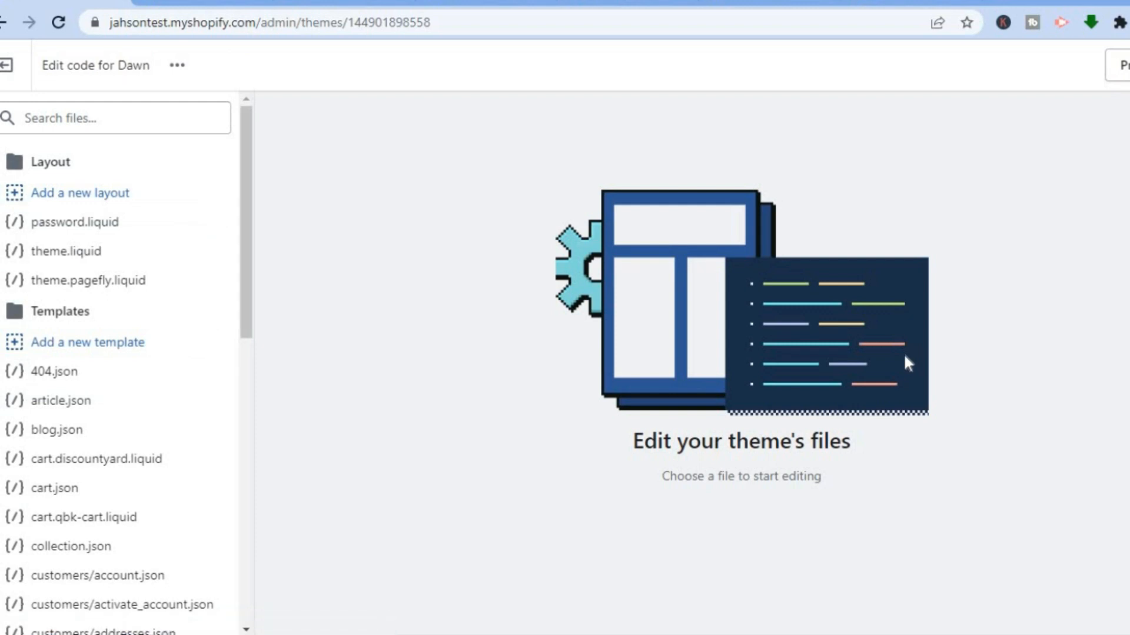
mouse_move(184, 357)
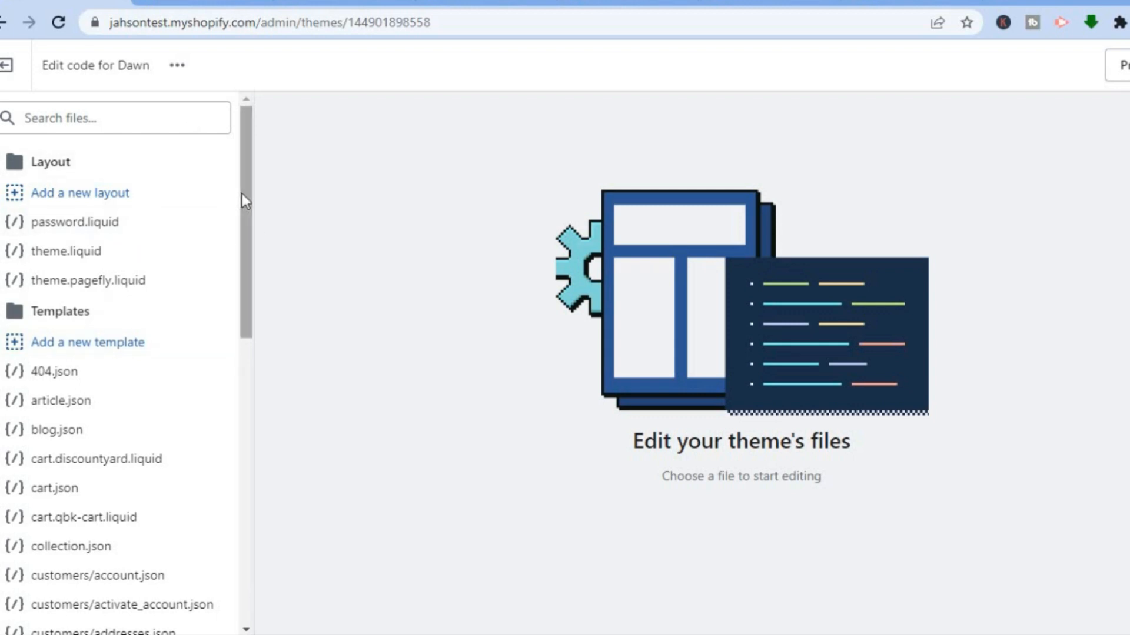
scroll("down", 3)
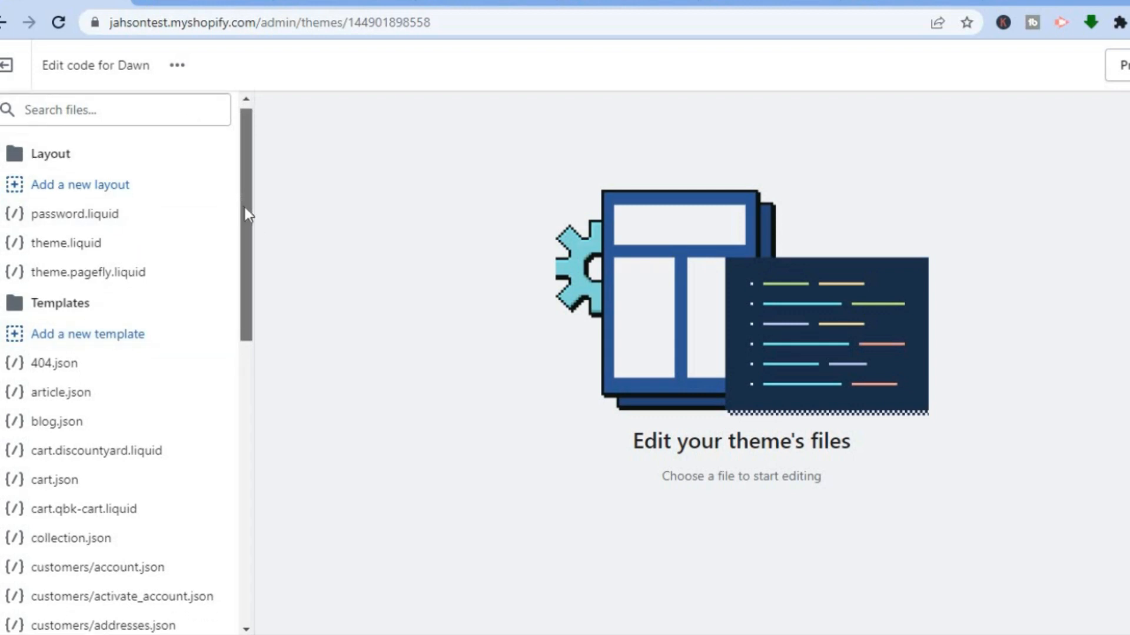
scroll("down", 3)
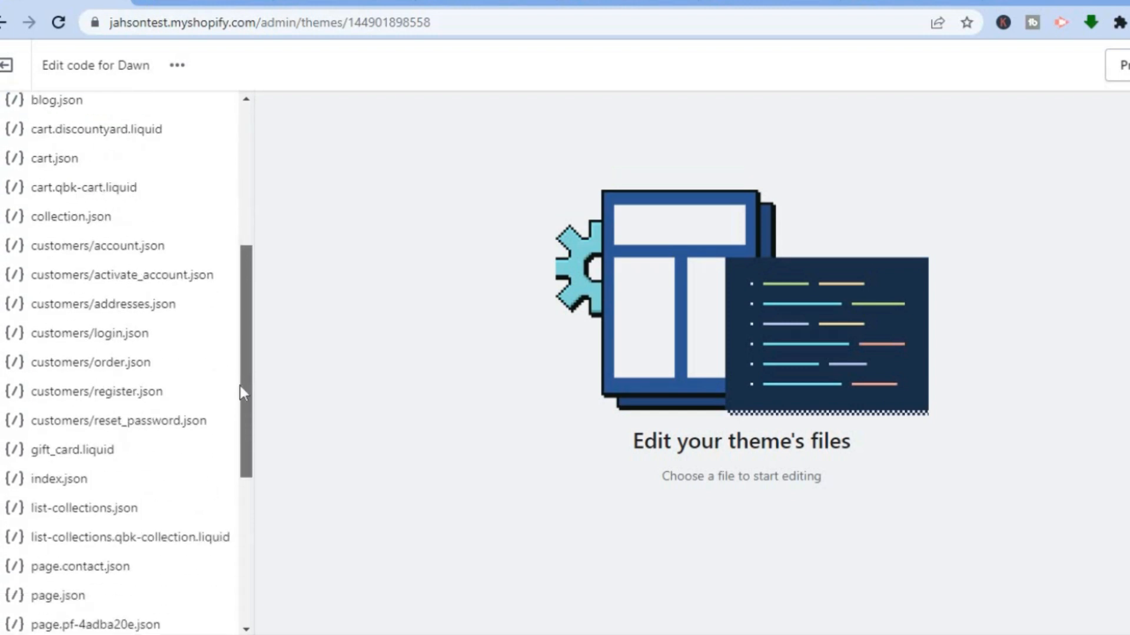
scroll("down", 3)
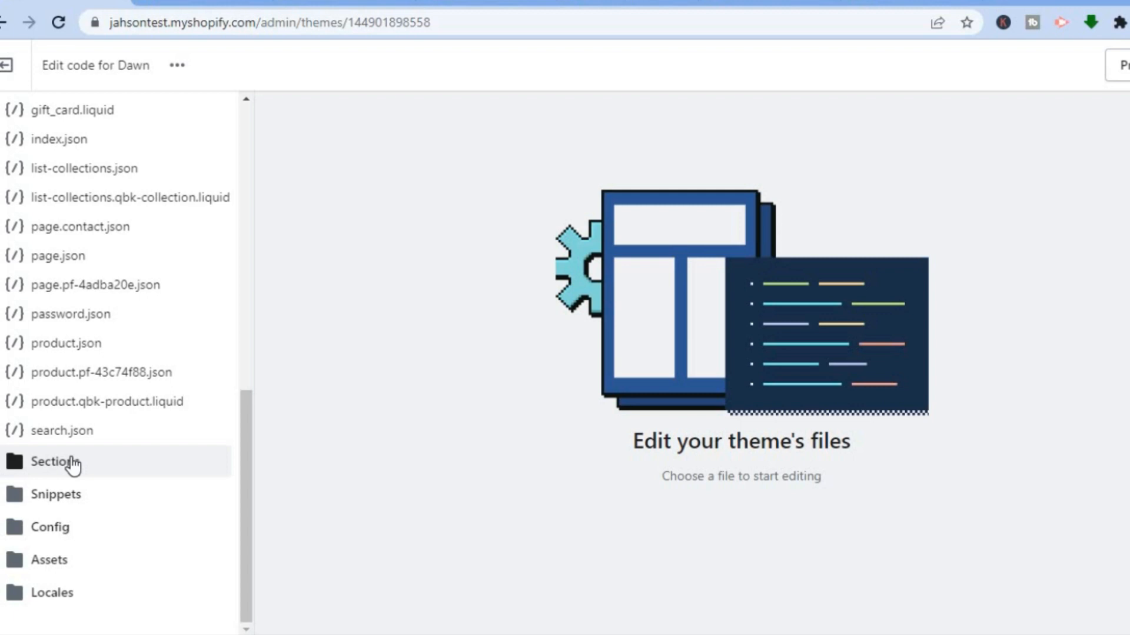
left_click(55, 461)
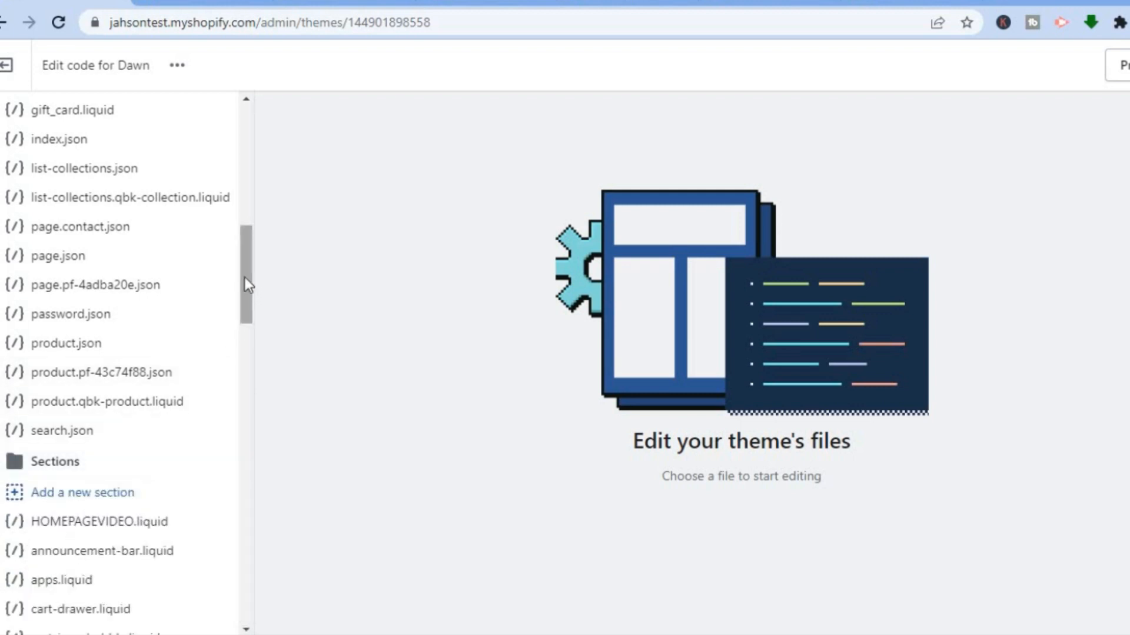
scroll("down", 3)
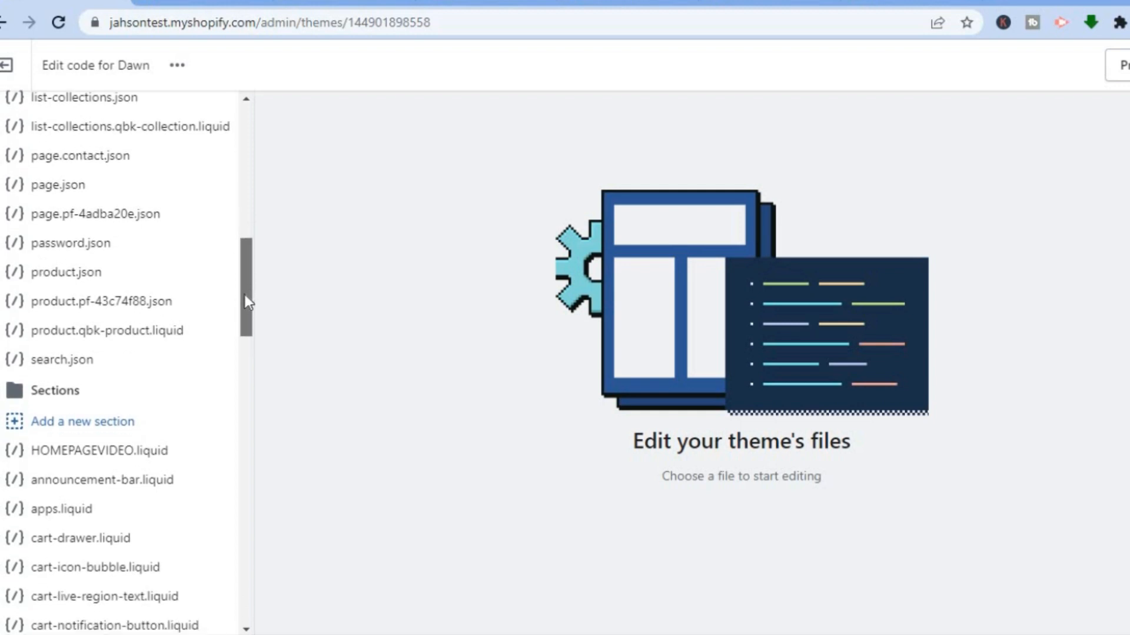
scroll("down", 3)
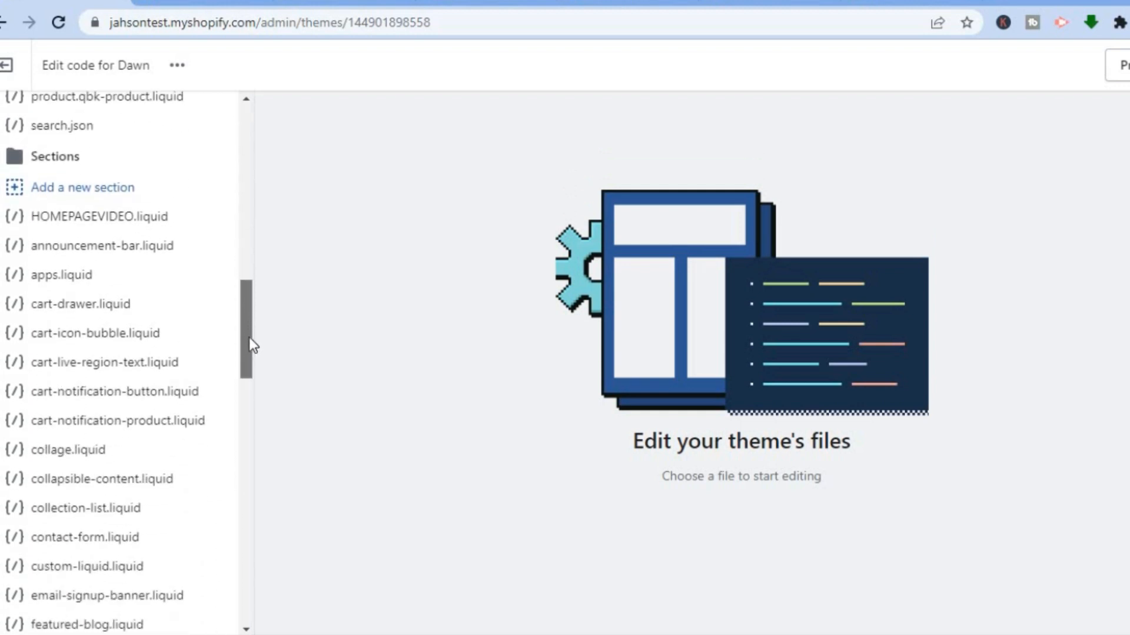
scroll("down", 3)
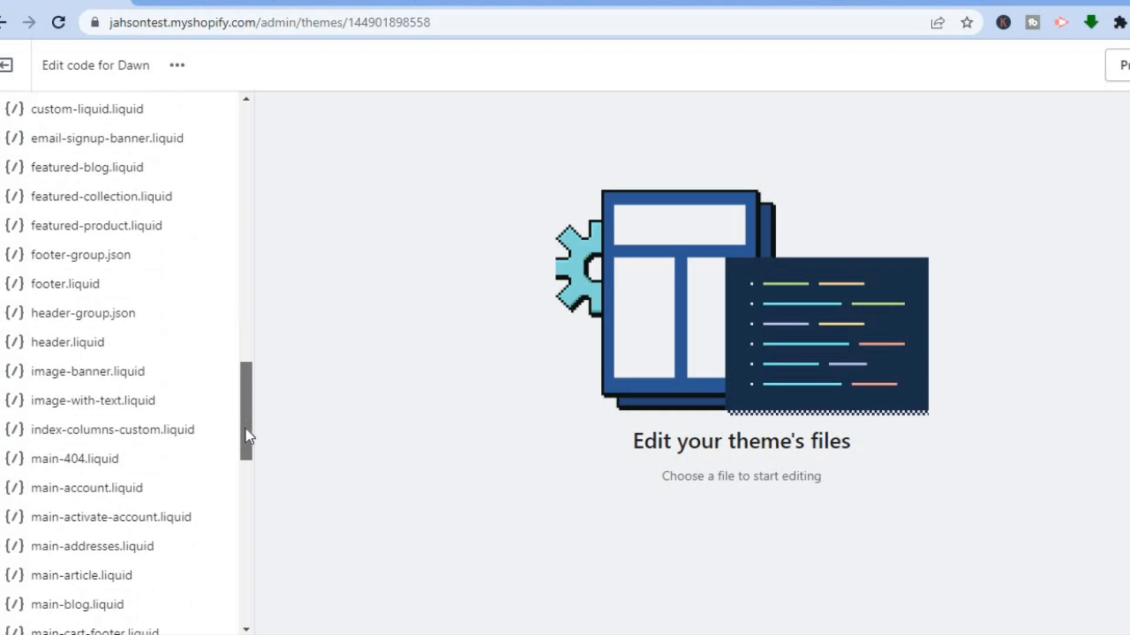
scroll("down", 3)
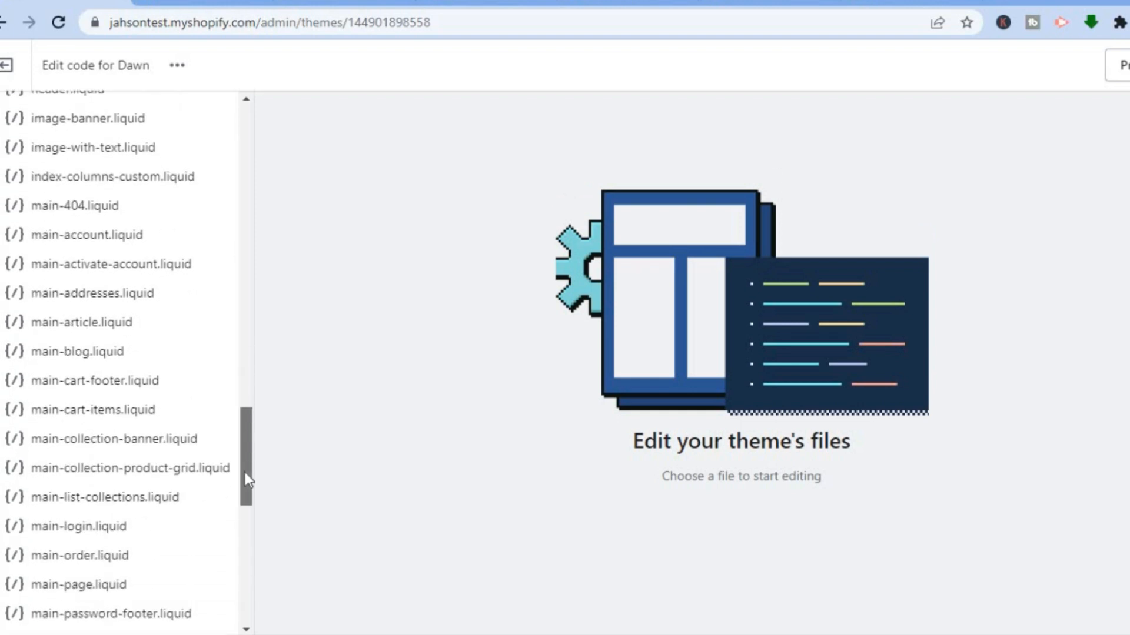
scroll("down", 3)
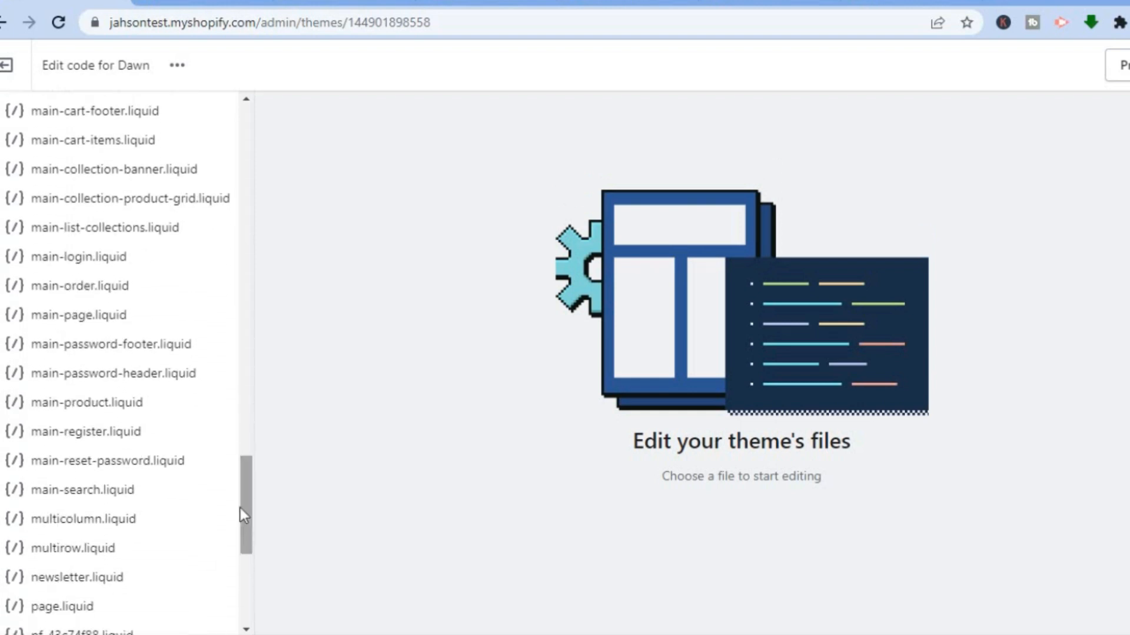
mouse_move(85, 403)
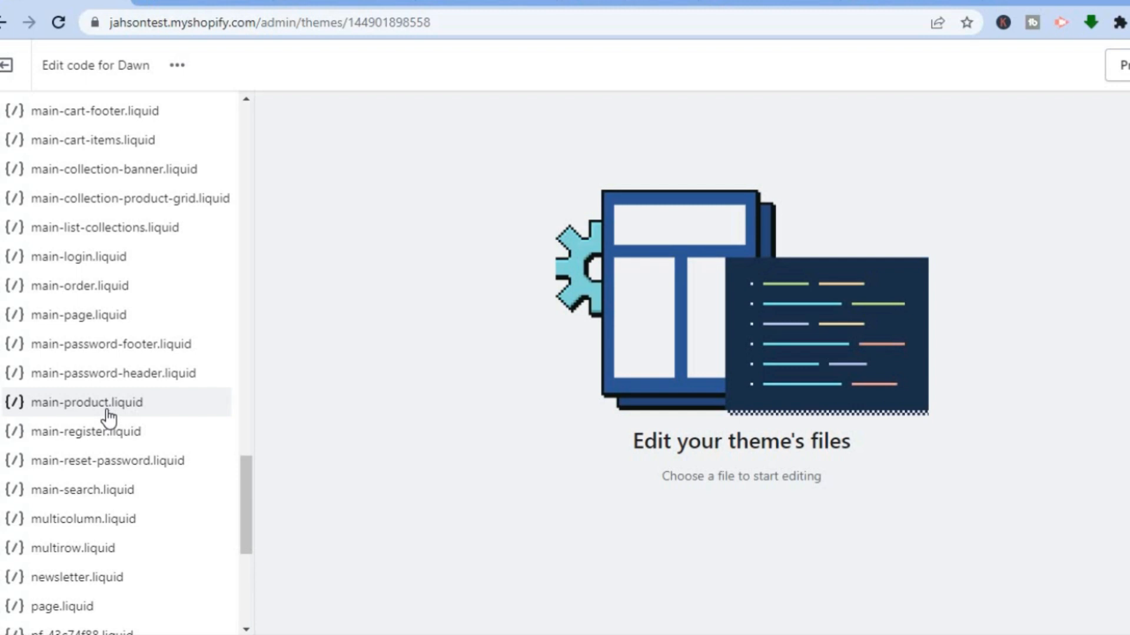
- Load main-product.liquid in the theme code editor and select all of its code
left_click(86, 402)
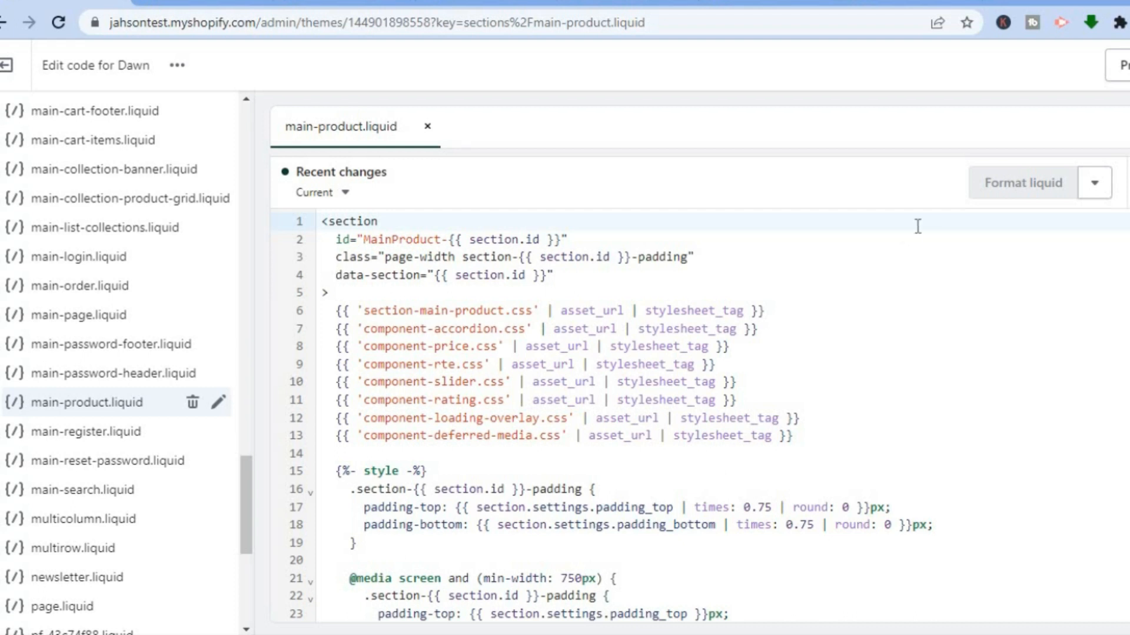
key("ctrl+a")
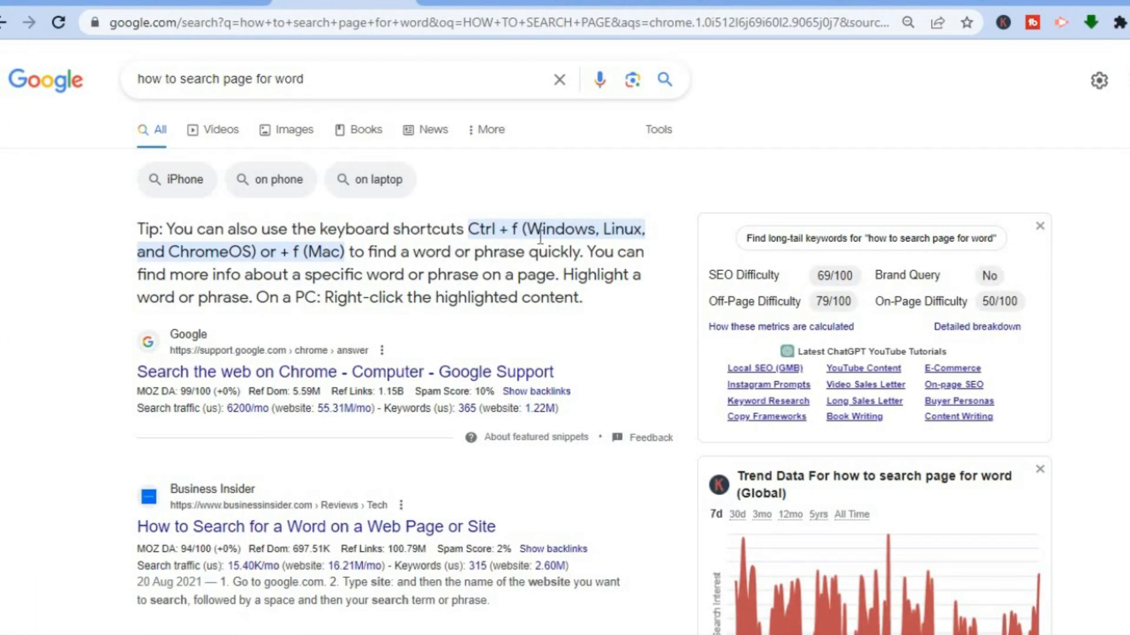
mouse_move(250, 264)
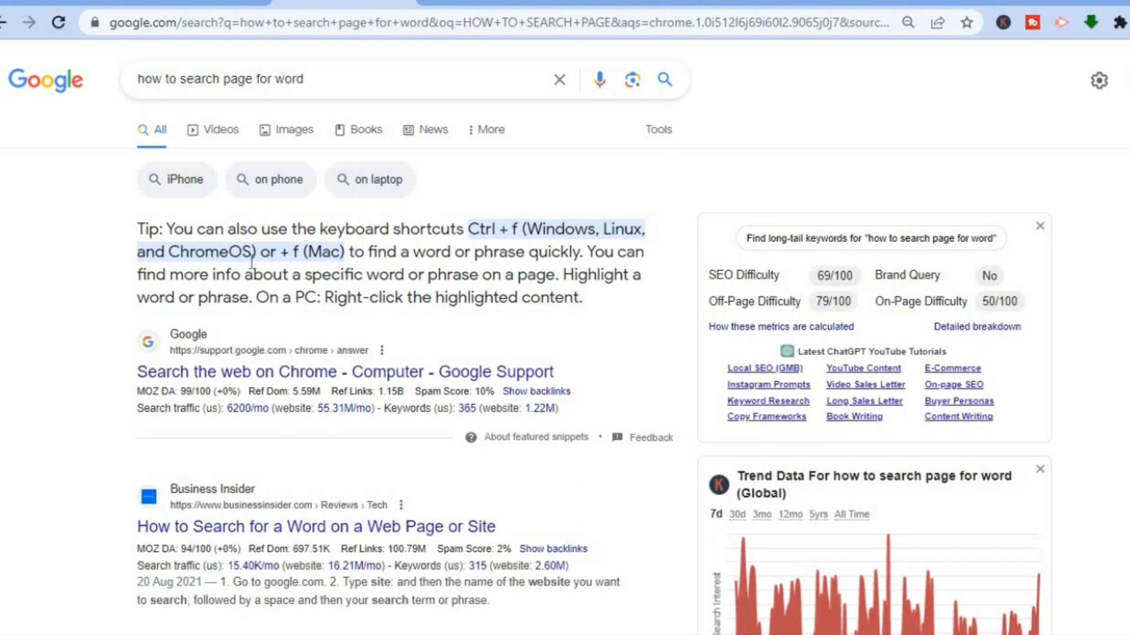
mouse_move(463, 236)
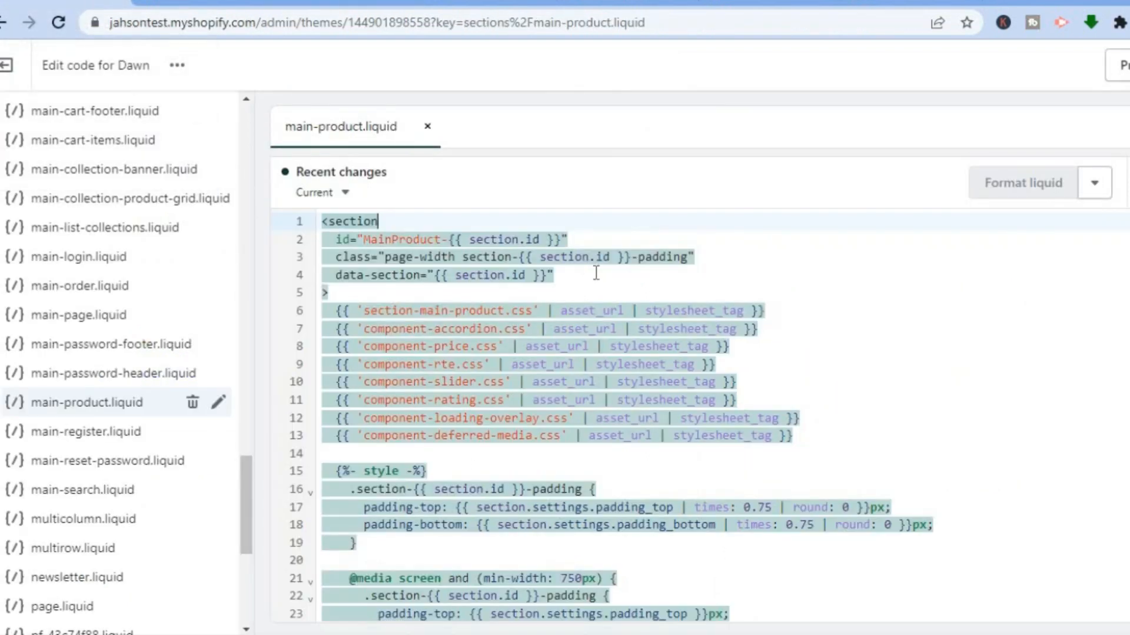
- Search main-product.liquid for PAYMENT (Ctrl+F) and jump to the next match
key("Ctrl+f")
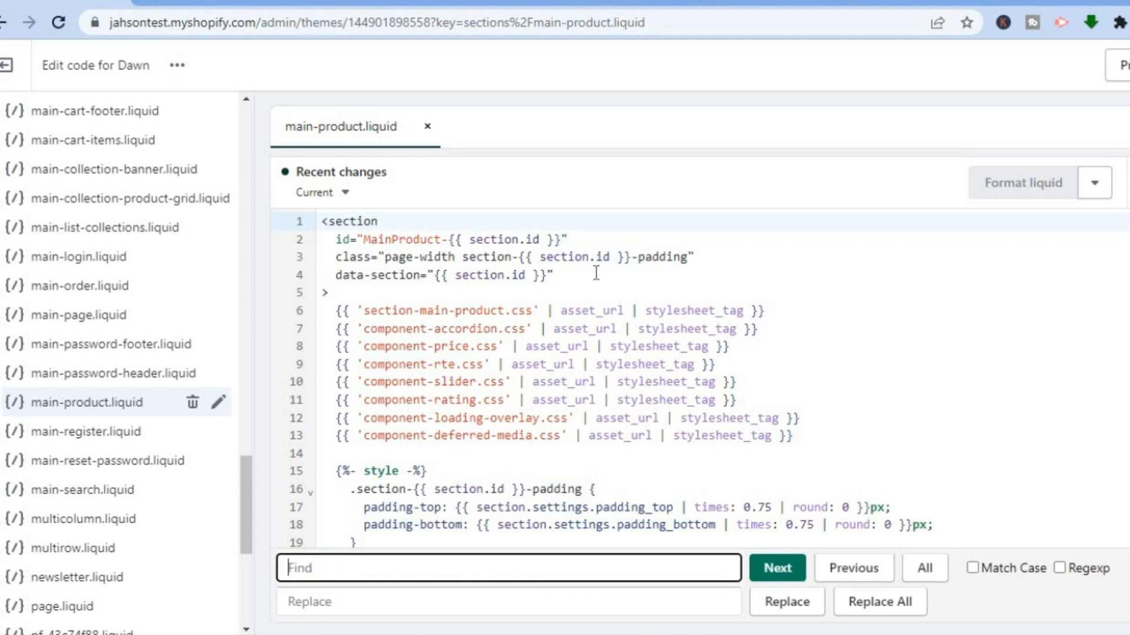
type("PAY")
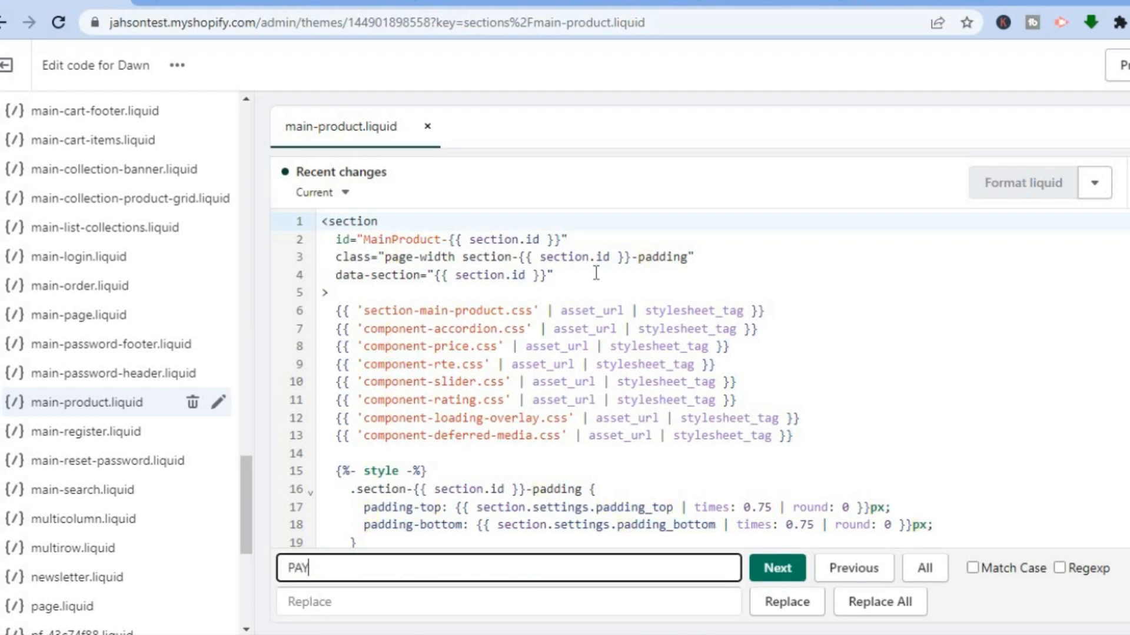
type("MENT")
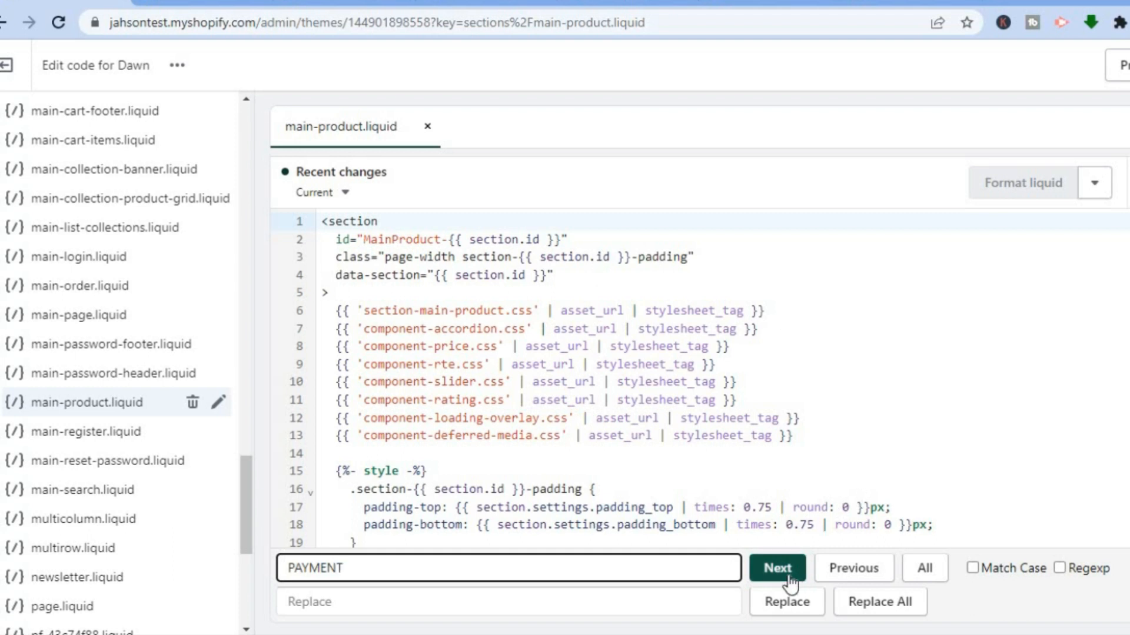
left_click(777, 567)
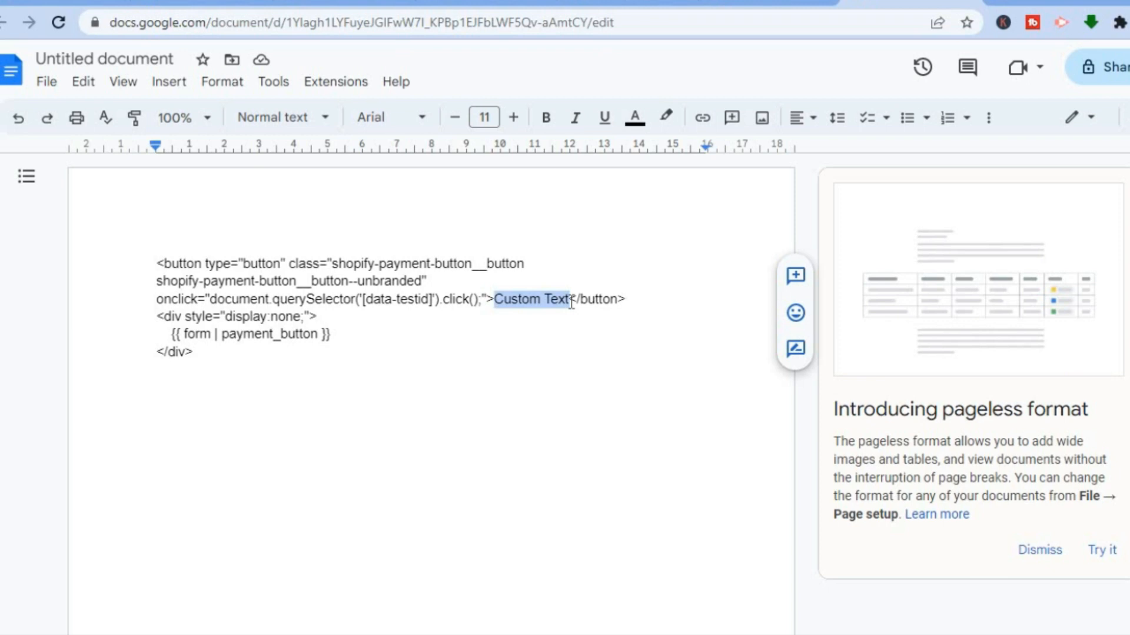
- Replace the snippet's Custom Text label with GET THIS DEAL
type("GET")
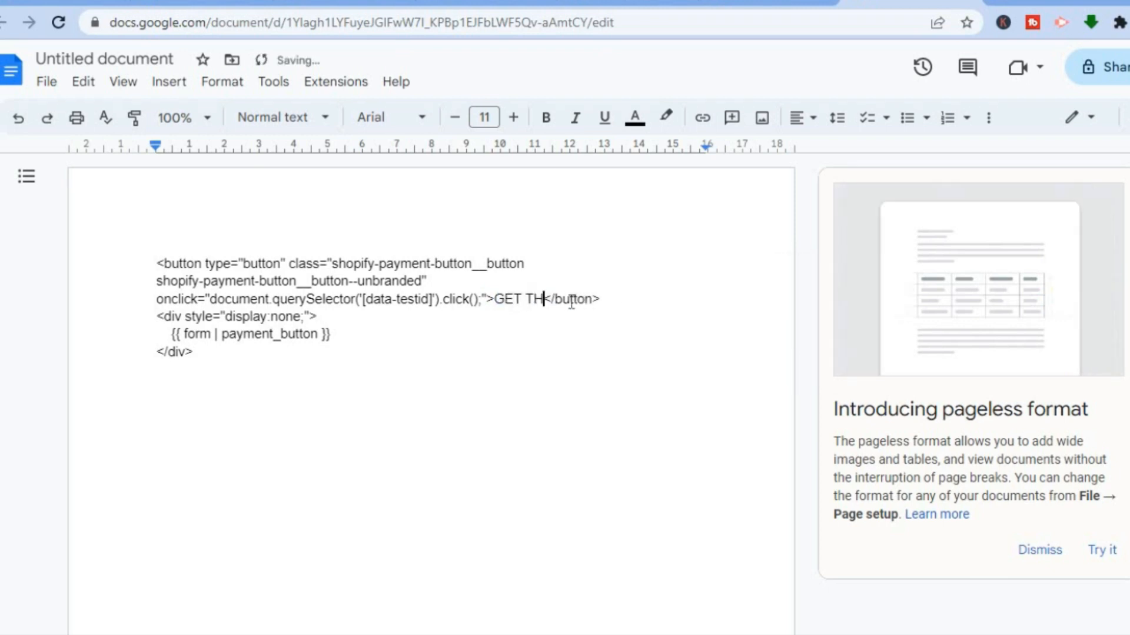
type("IS")
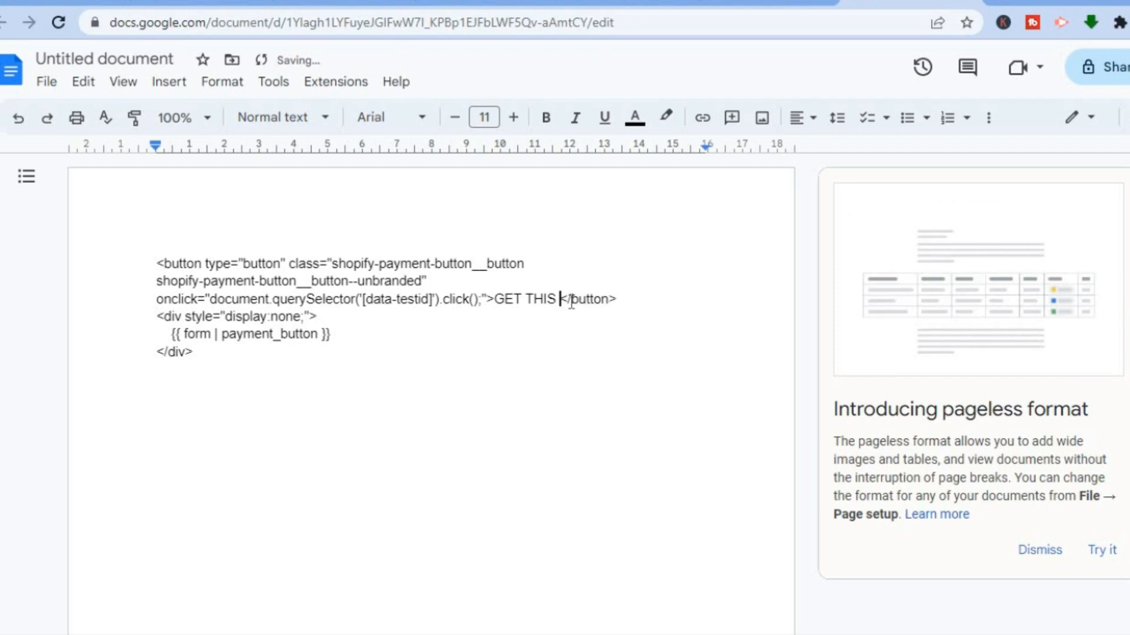
type("DEAL")
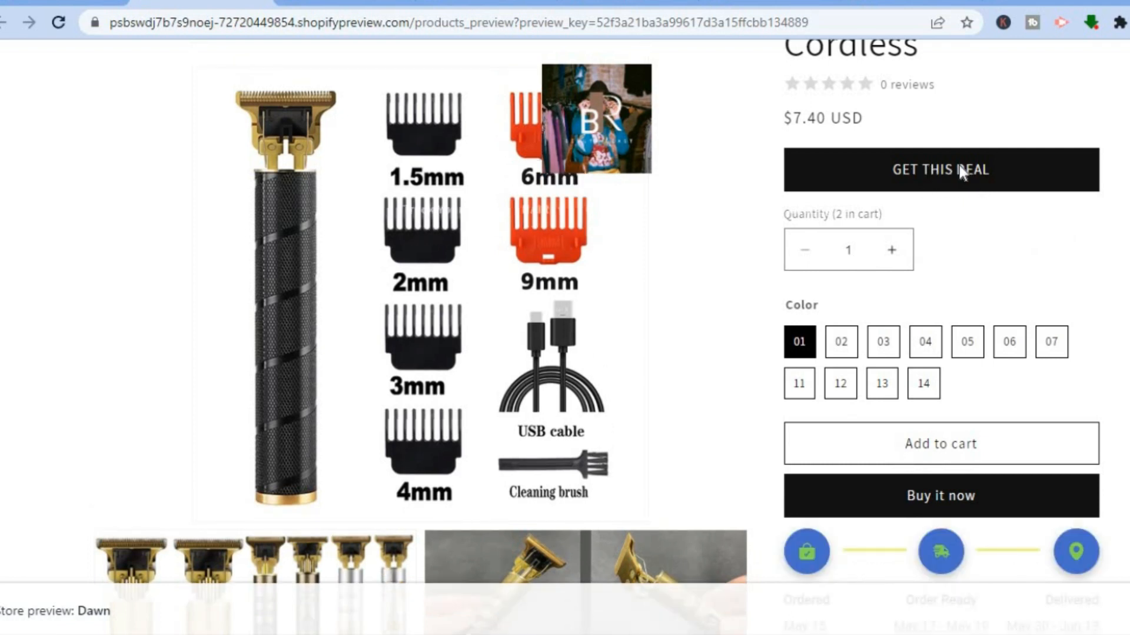
mouse_move(752, 169)
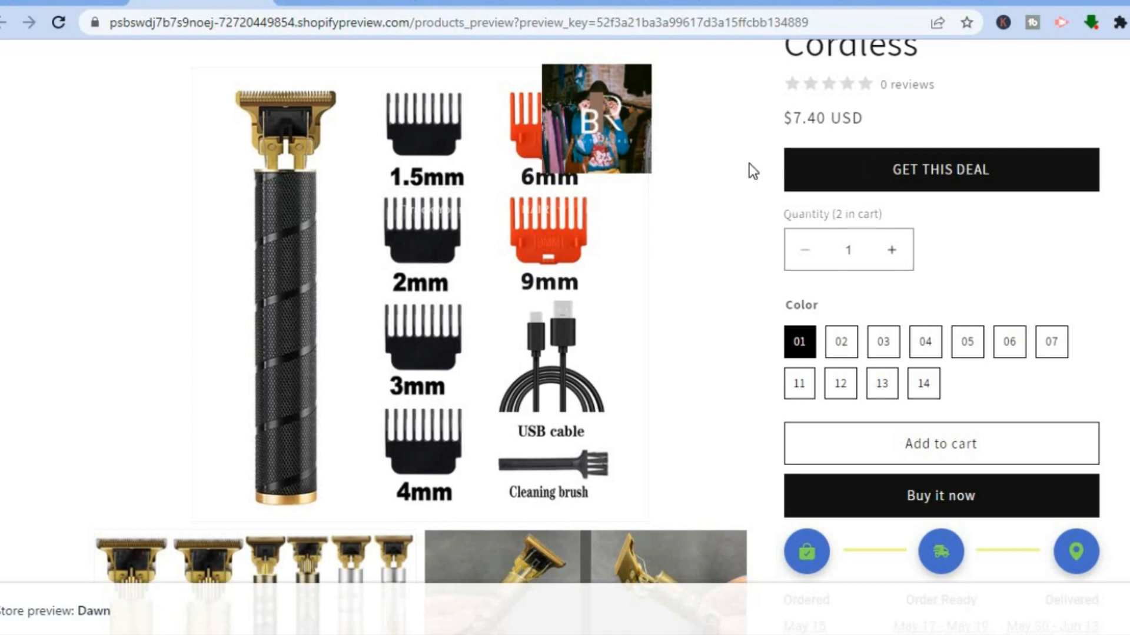
mouse_move(20, 49)
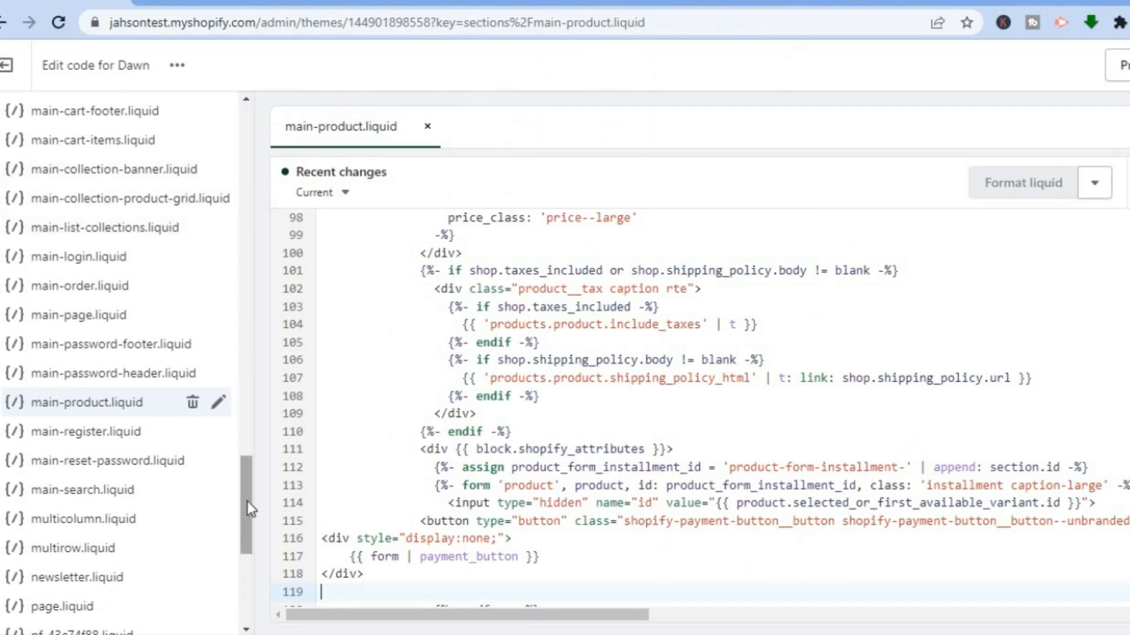
mouse_move(425, 133)
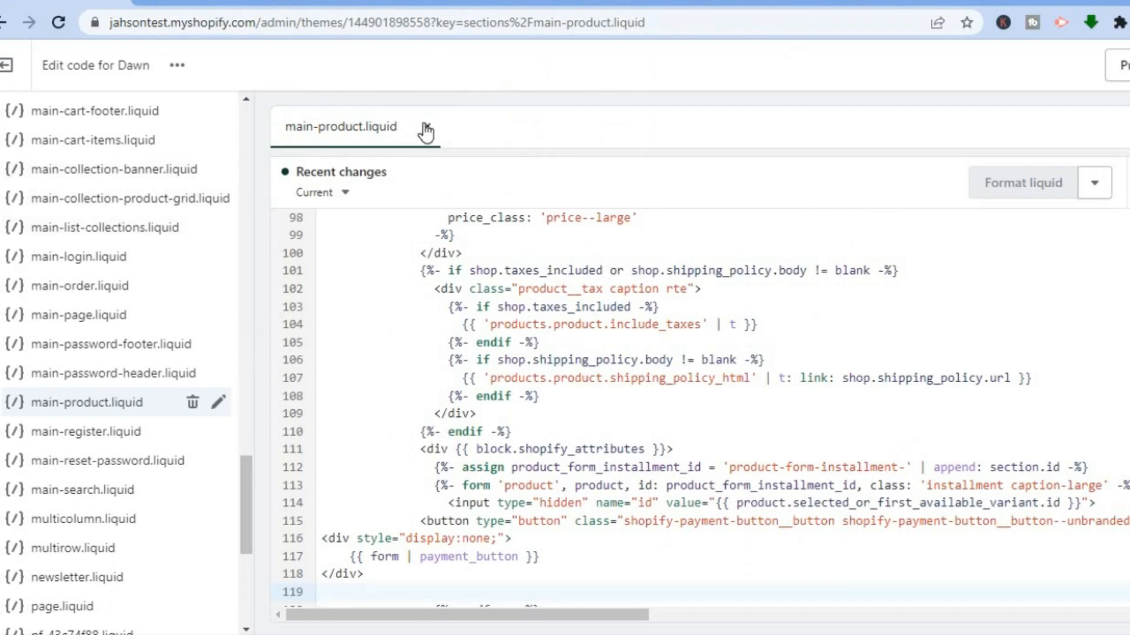
- Close main-product.liquid and exit the code editor back to the Themes page
left_click(8, 64)
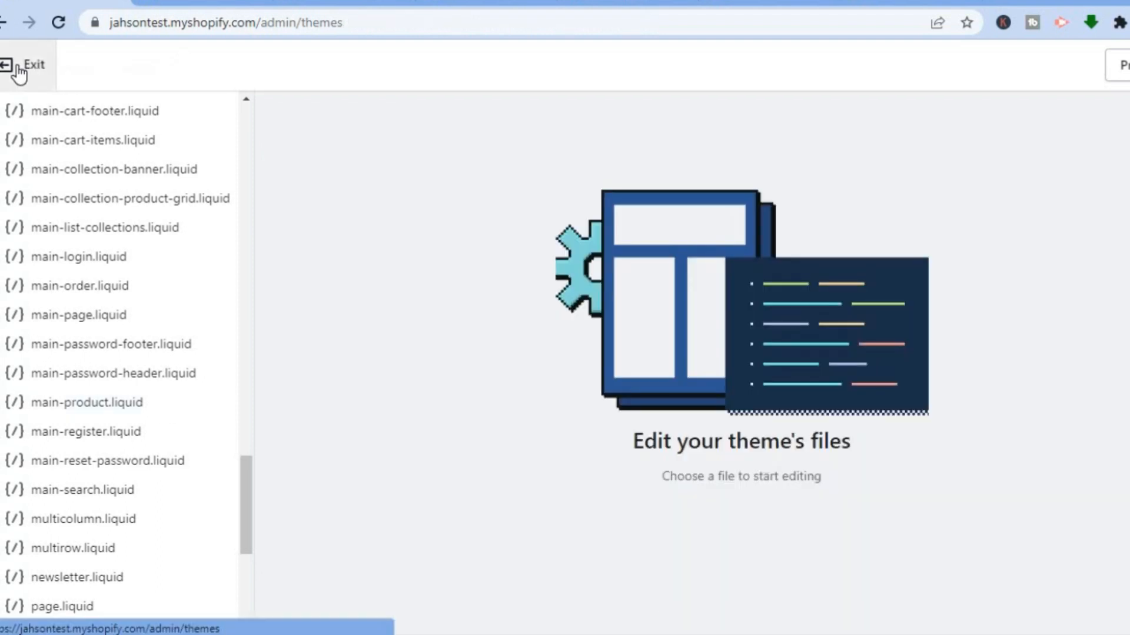
left_click(27, 65)
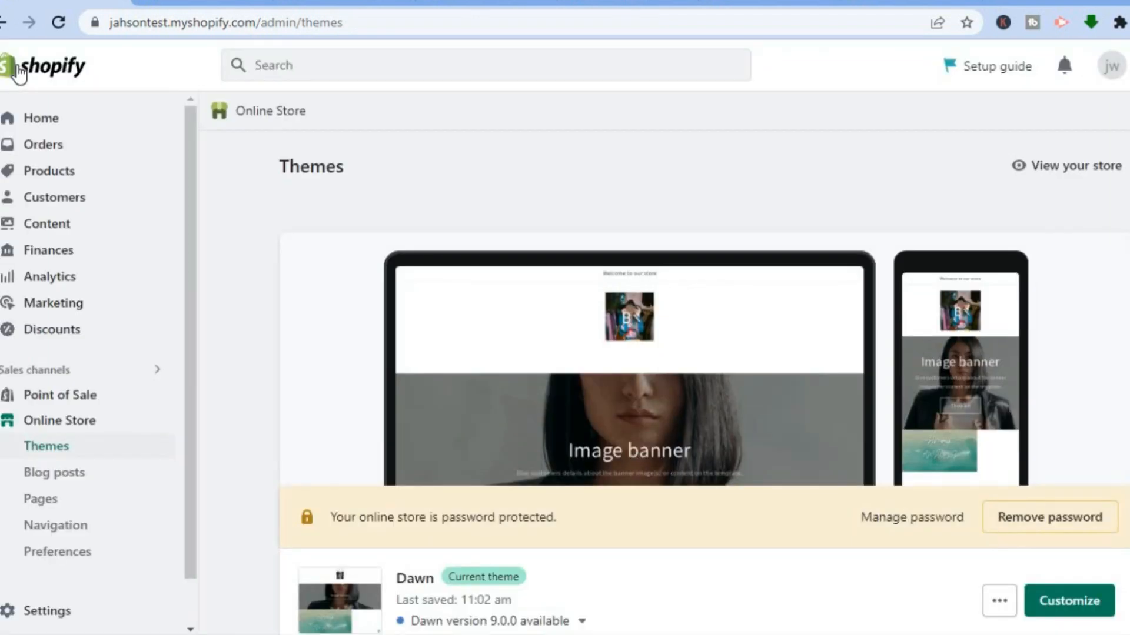
mouse_move(197, 172)
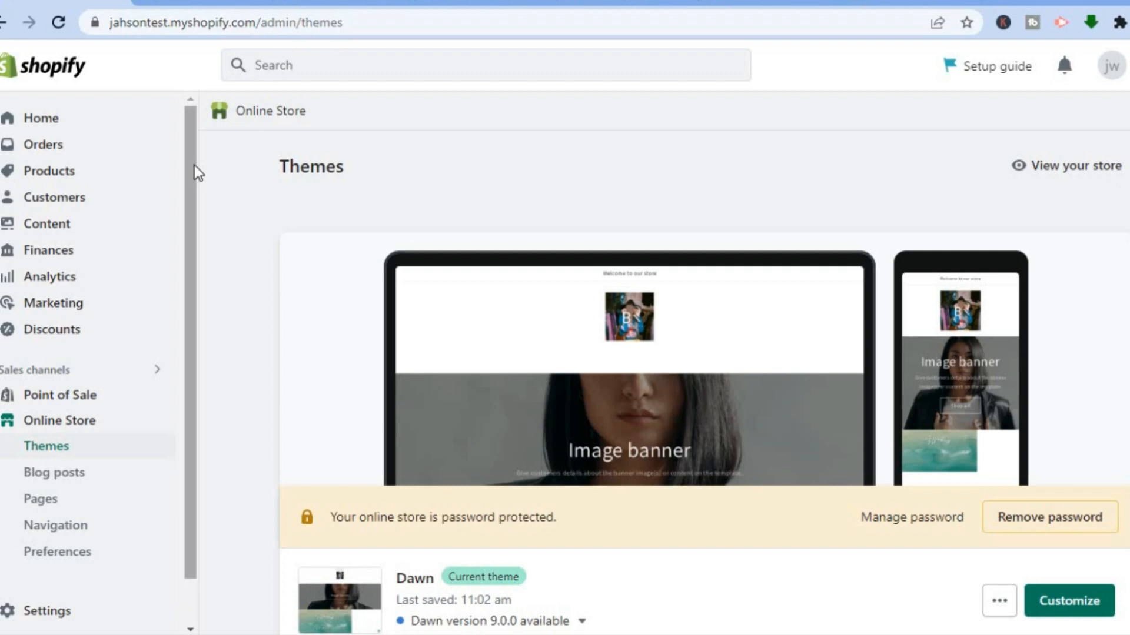